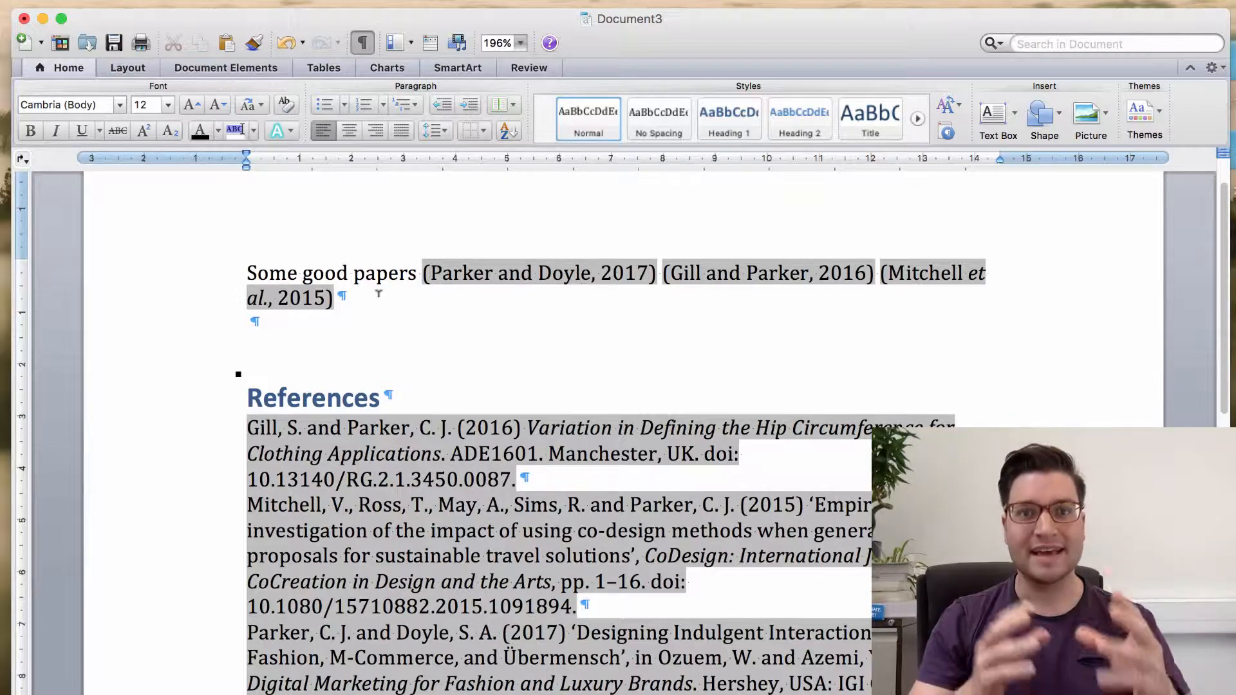
left_click(579, 273)
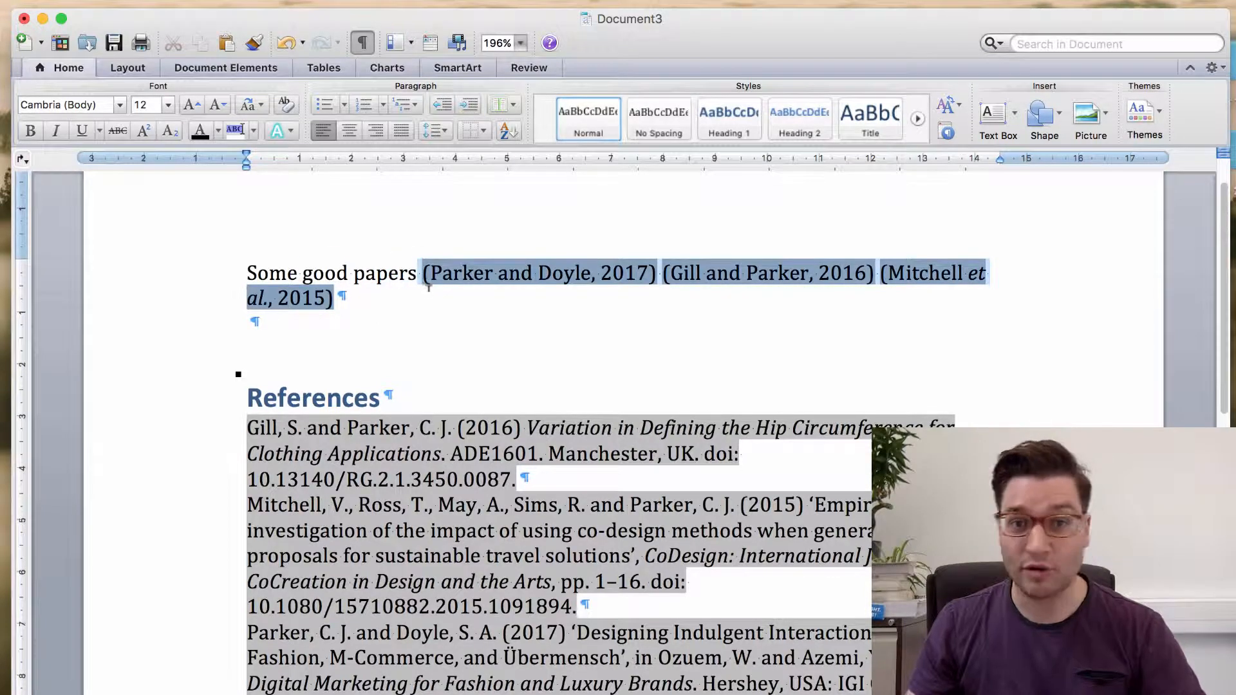
left_click(132, 23)
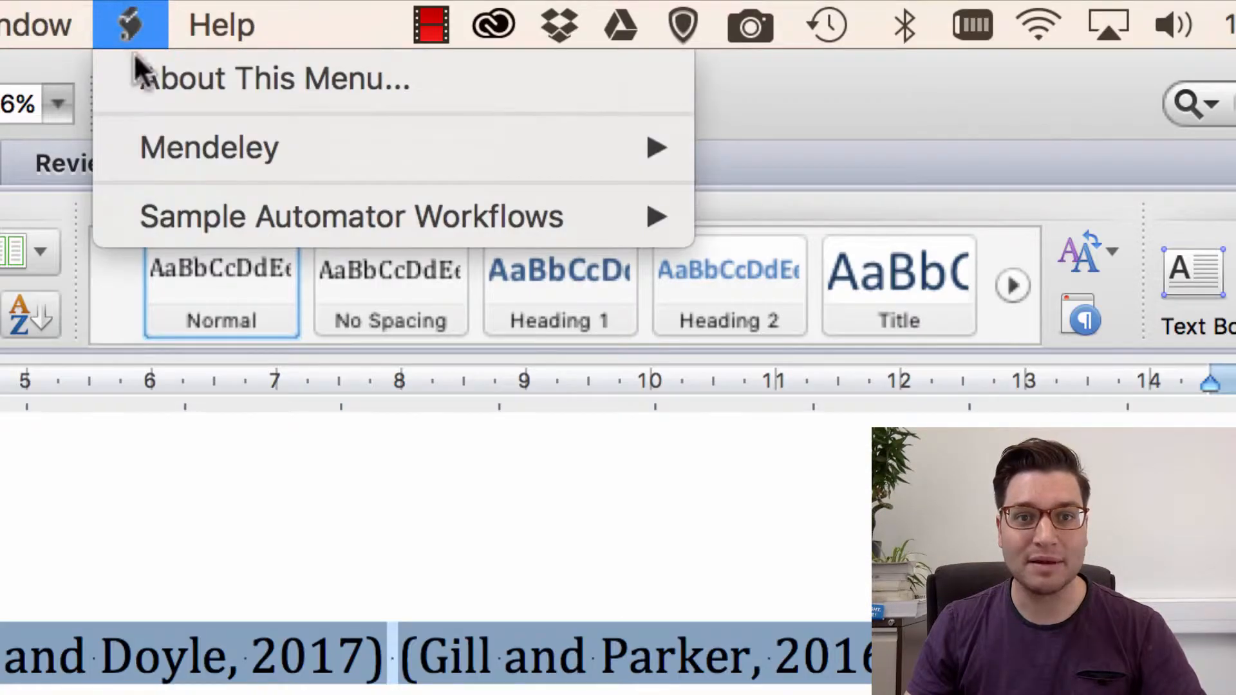
mouse_move(210, 147)
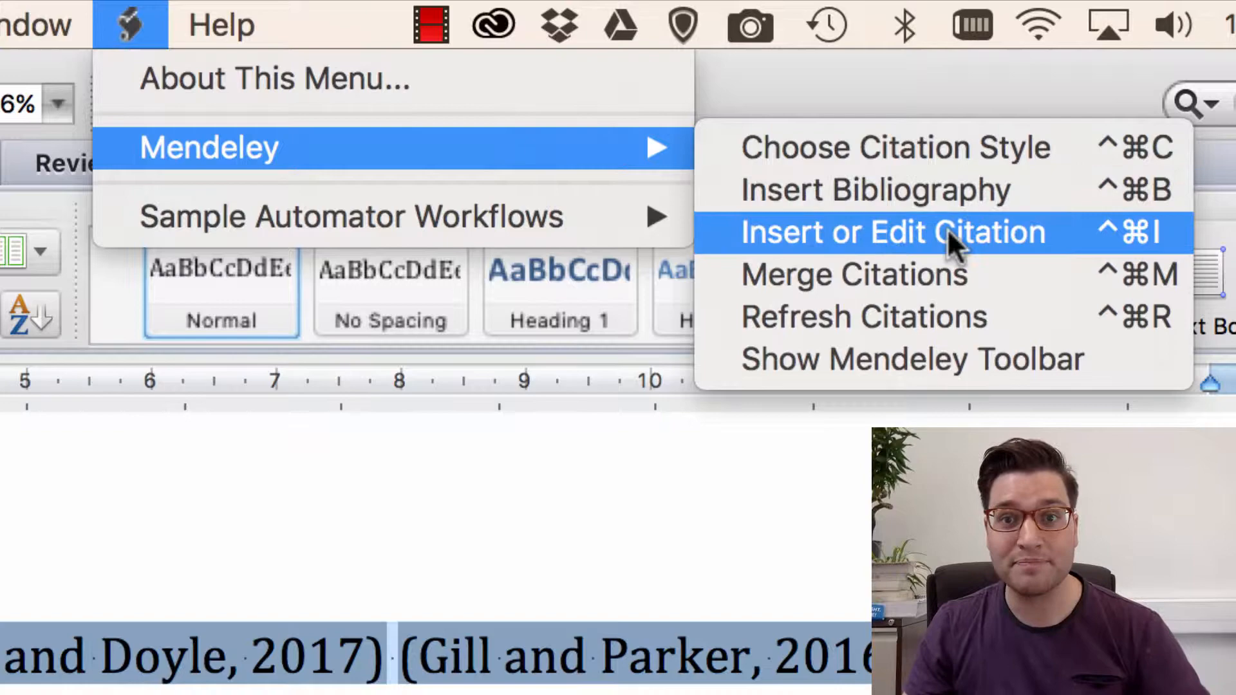
left_click(890, 231)
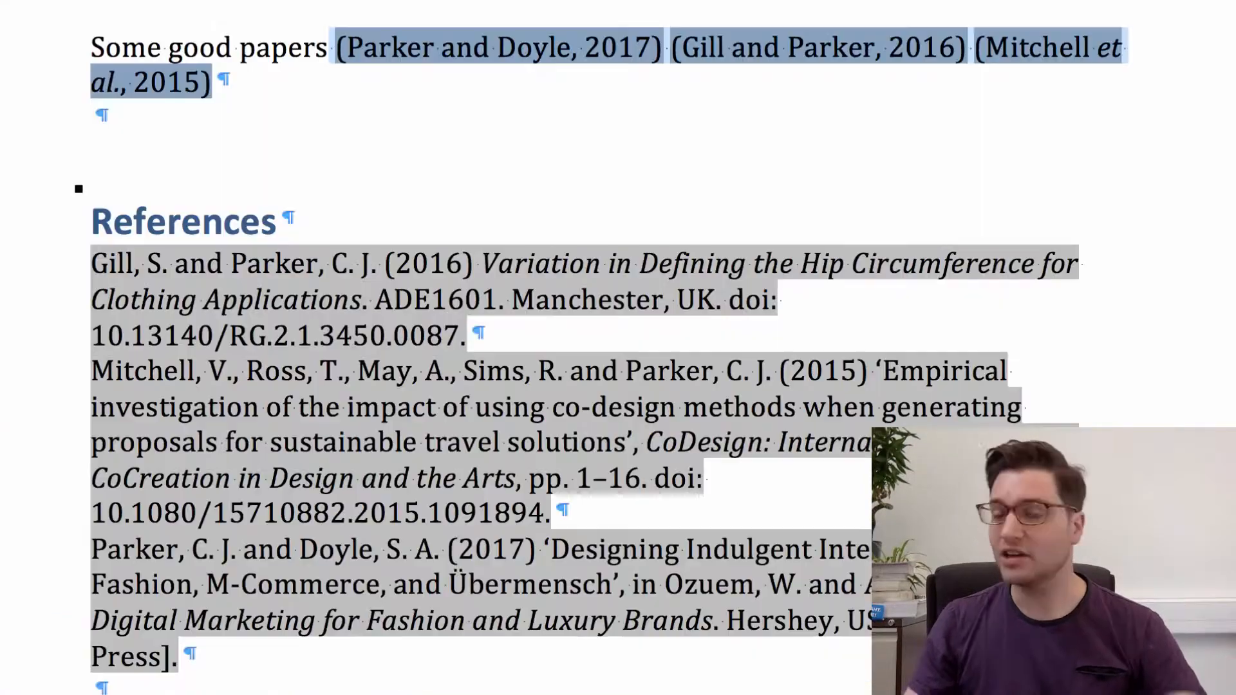